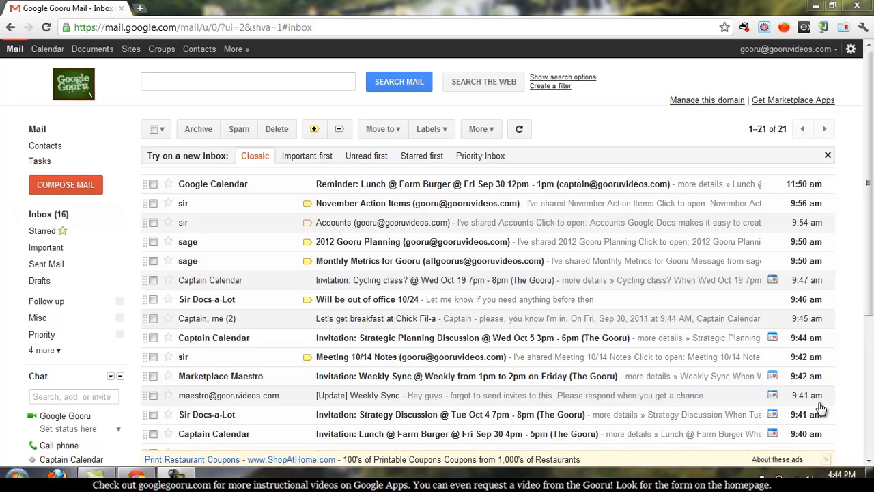
pyautogui.moveTo(752, 331)
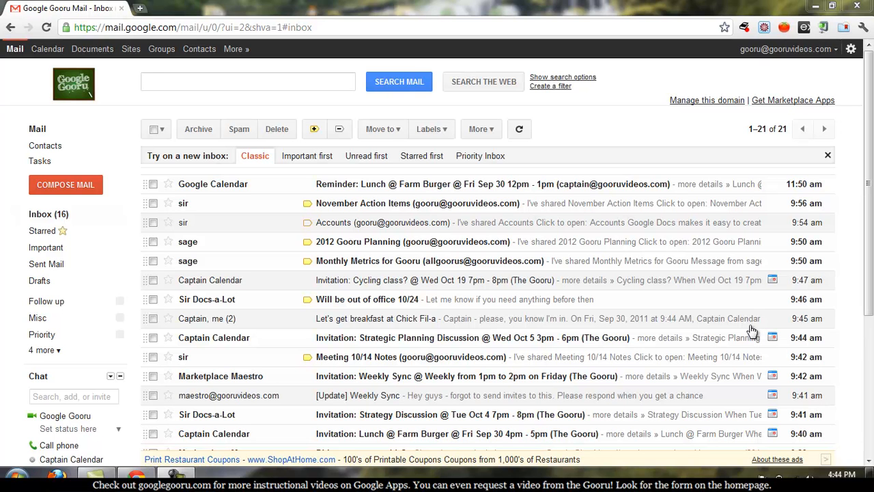
pyautogui.moveTo(153, 356)
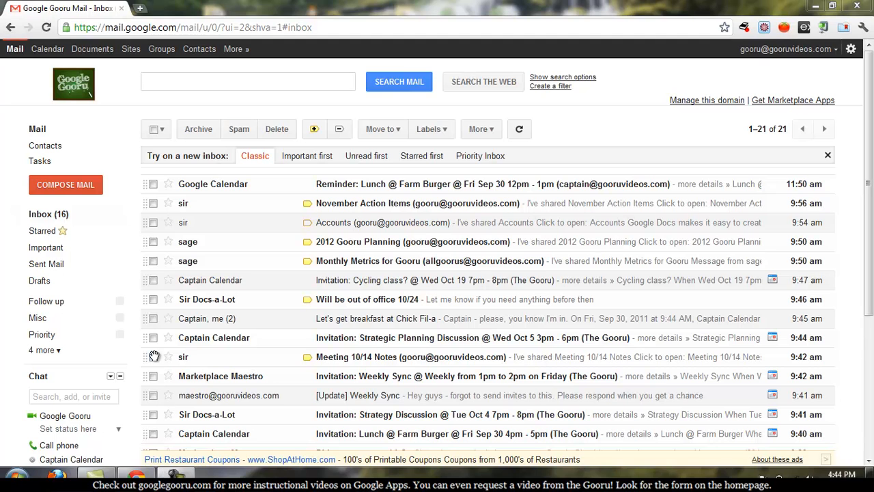
pyautogui.moveTo(133, 287)
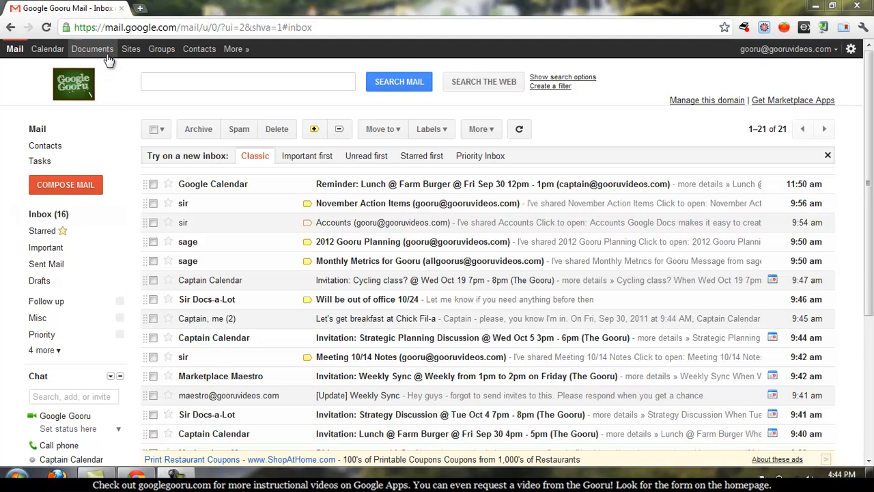
pyautogui.moveTo(92, 49)
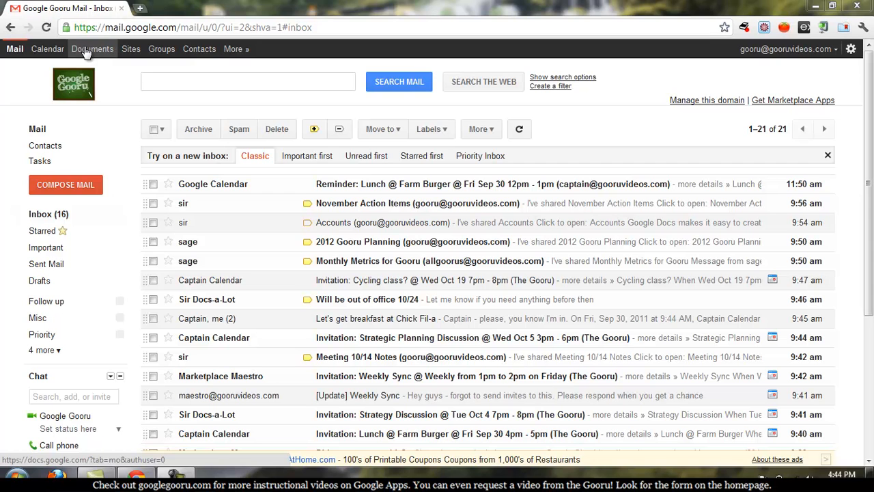
# Go to the Documents home list and show the CREATE menu of new file types.
pyautogui.click(92, 49)
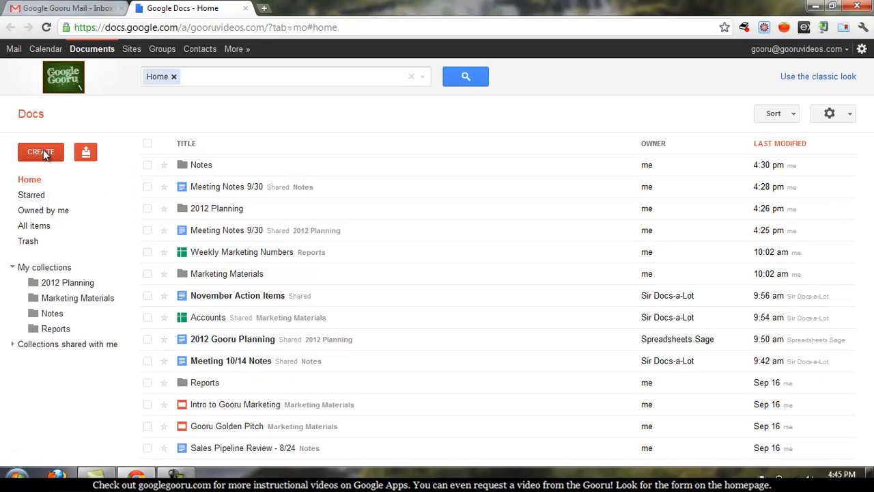
pyautogui.moveTo(34, 156)
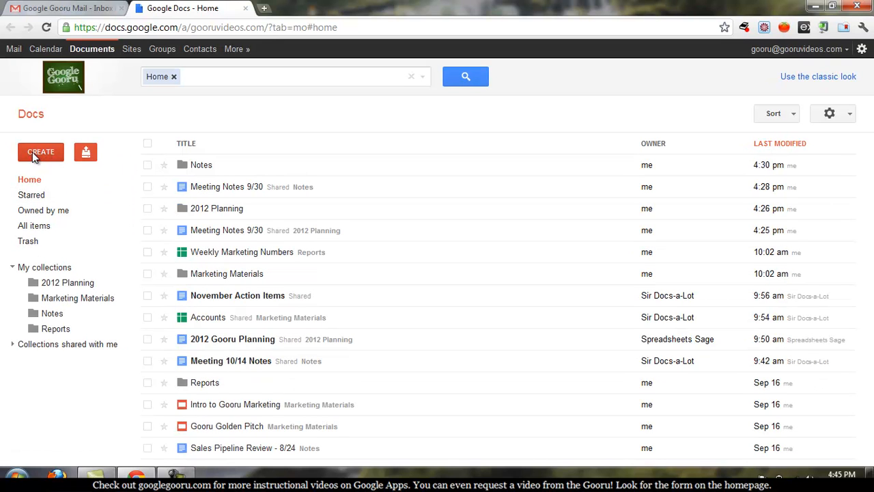
pyautogui.click(40, 152)
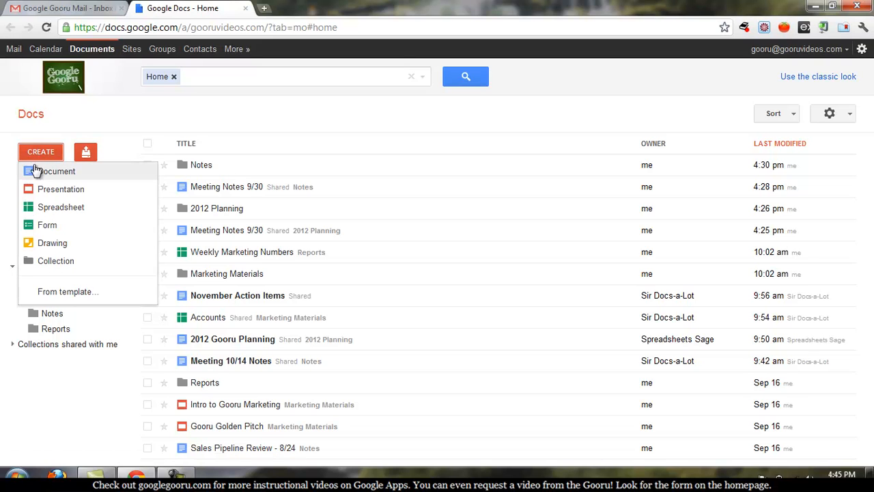
pyautogui.moveTo(47, 225)
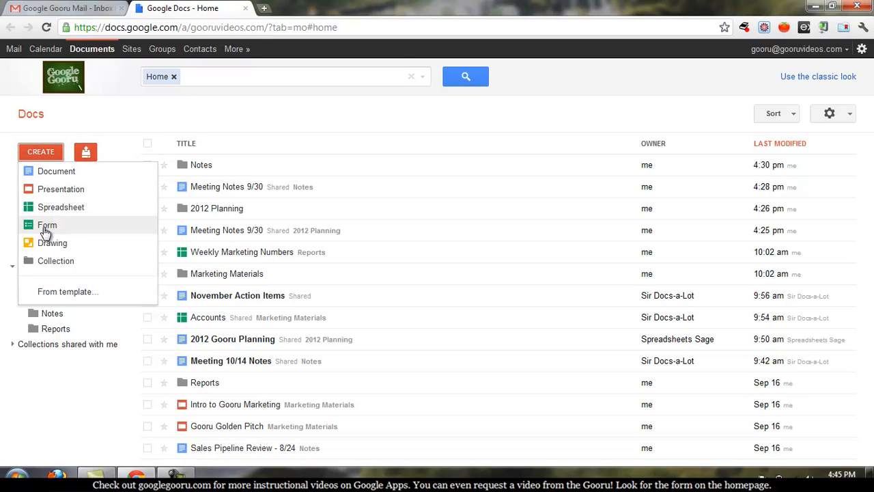
pyautogui.moveTo(52, 243)
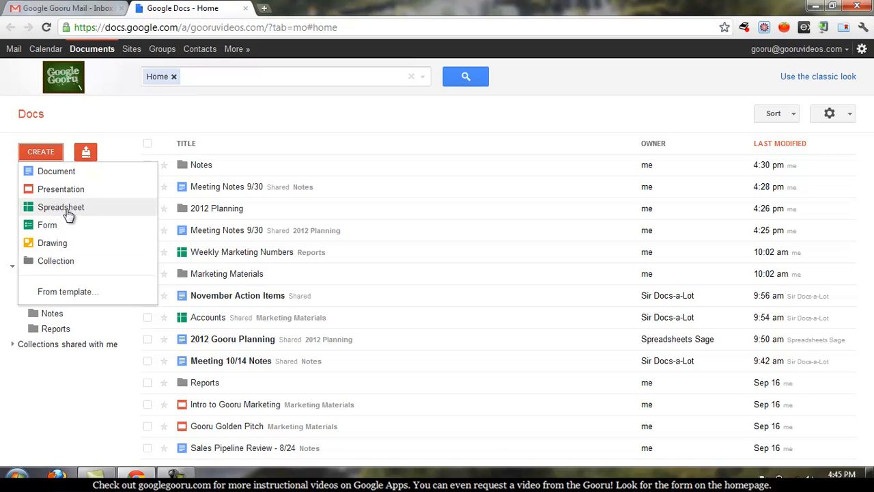
# Create a blank spreadsheet and save it as 'Monthly Metrics'.
pyautogui.click(61, 207)
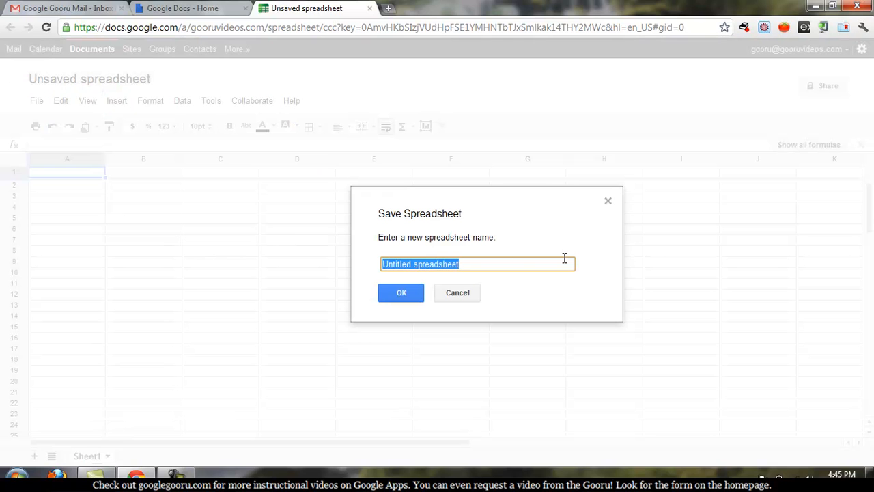
pyautogui.write('Monthly M')
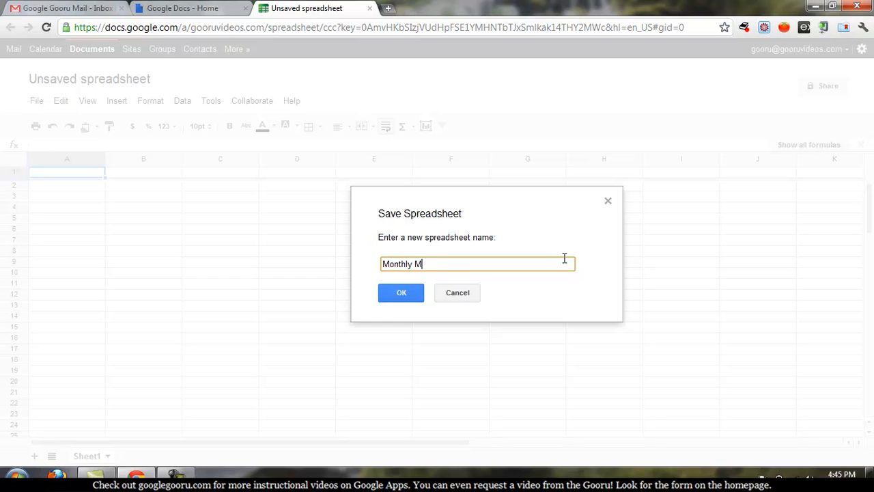
pyautogui.click(401, 292)
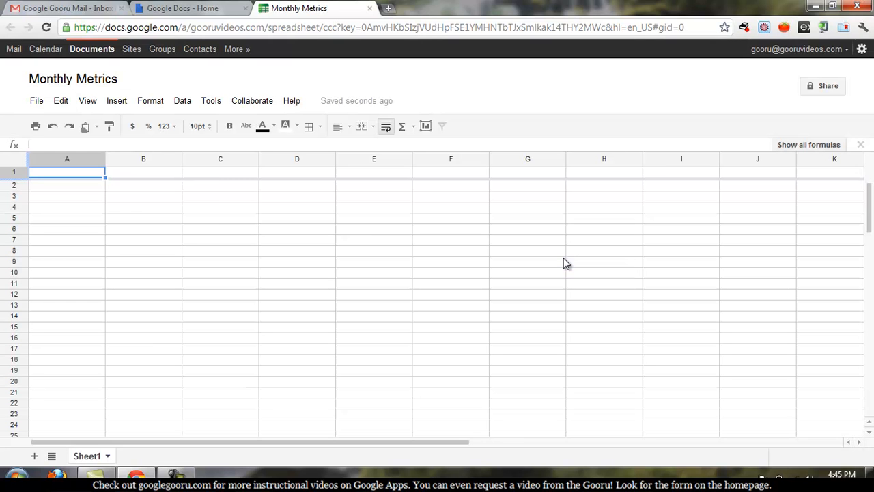
pyautogui.moveTo(104, 279)
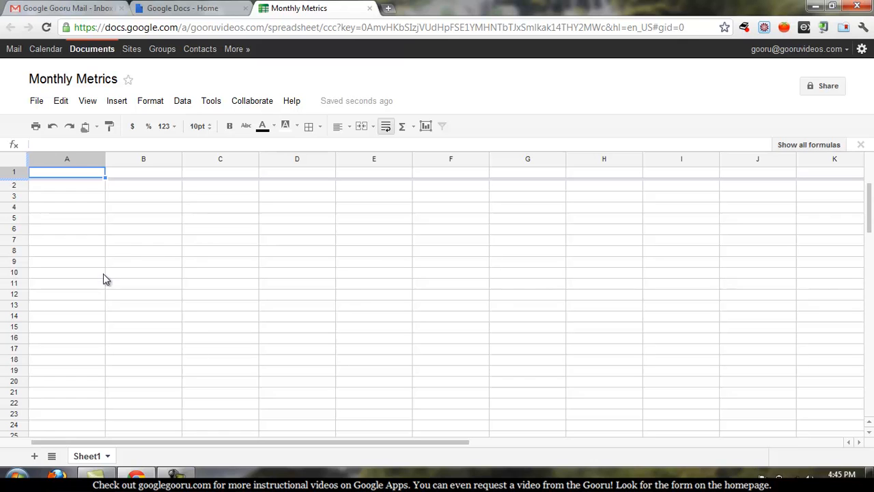
pyautogui.moveTo(313, 299)
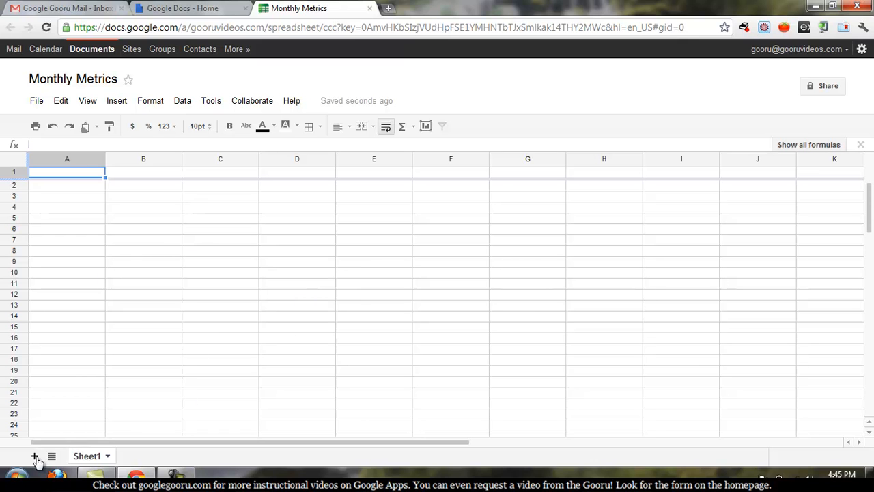
# Add Sheet2 with the + button at the bottom-left.
pyautogui.click(35, 456)
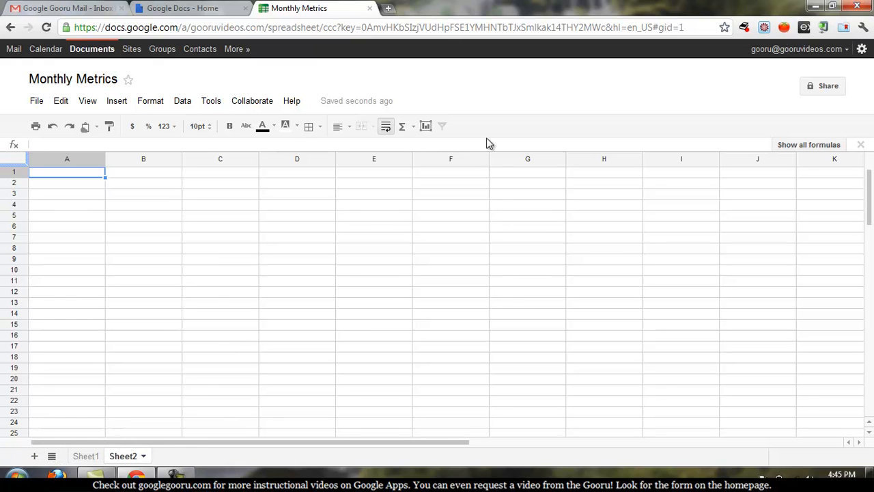
pyautogui.moveTo(476, 212)
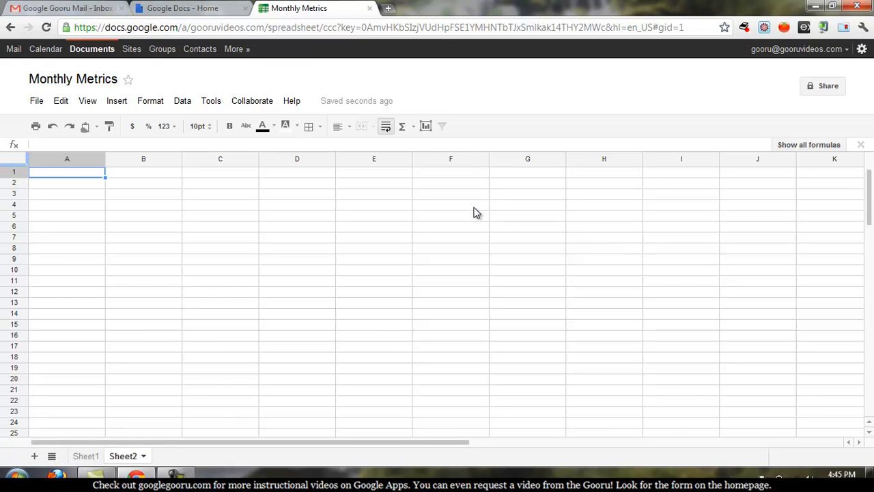
pyautogui.moveTo(519, 212)
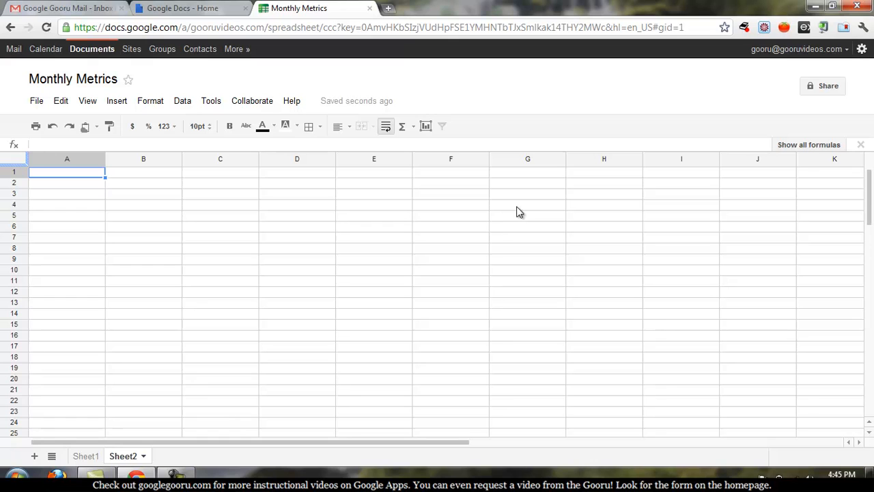
pyautogui.moveTo(379, 110)
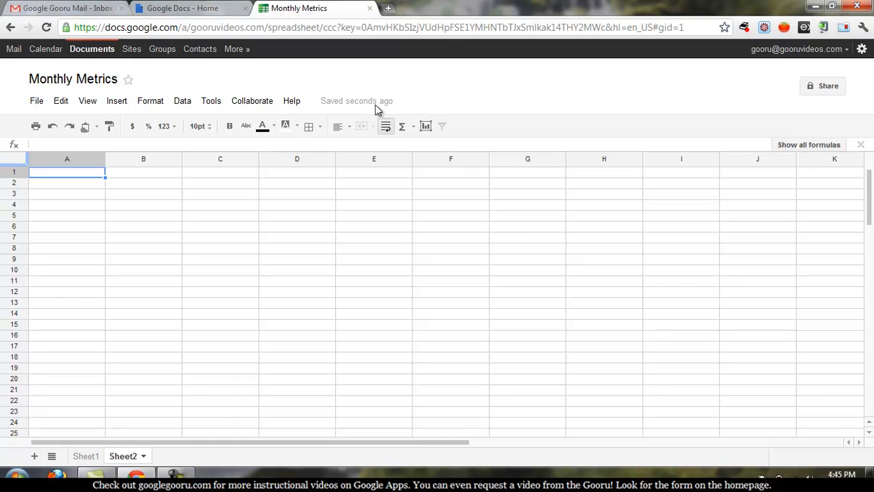
pyautogui.moveTo(727, 105)
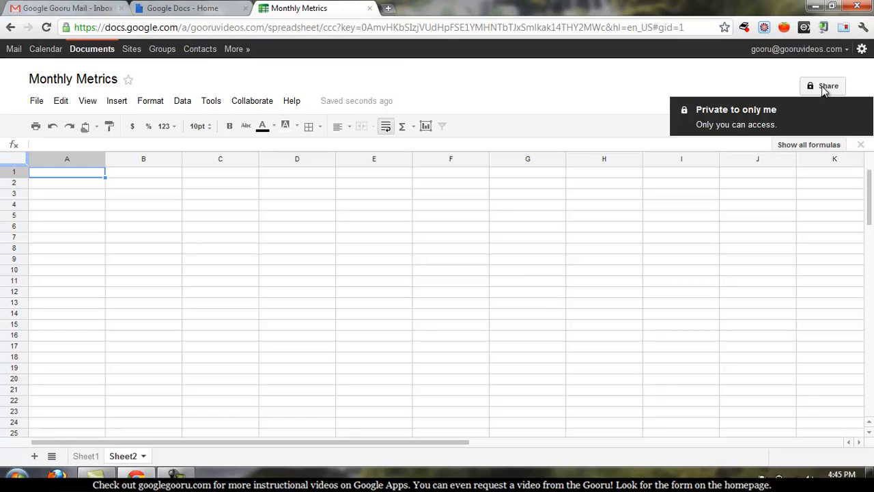
# In sharing settings, search 'sir' and add Sir Docs-a-Lot.
pyautogui.click(827, 86)
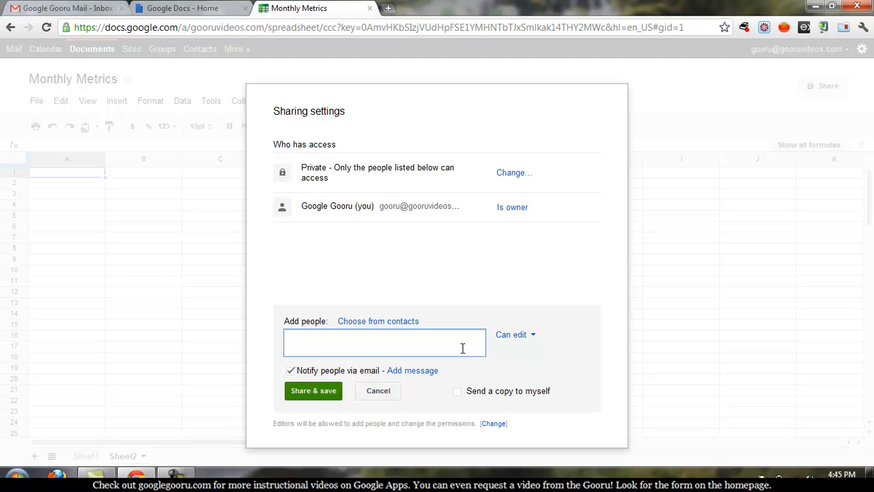
pyautogui.write('sir')
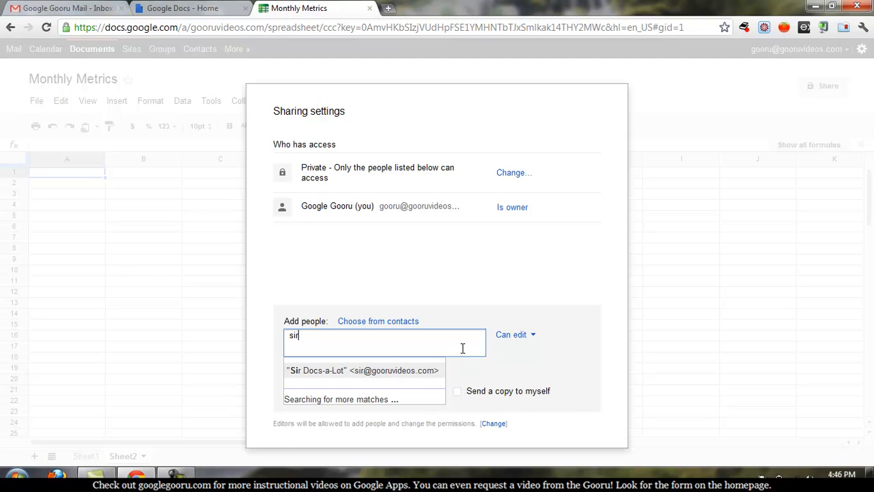
pyautogui.click(363, 370)
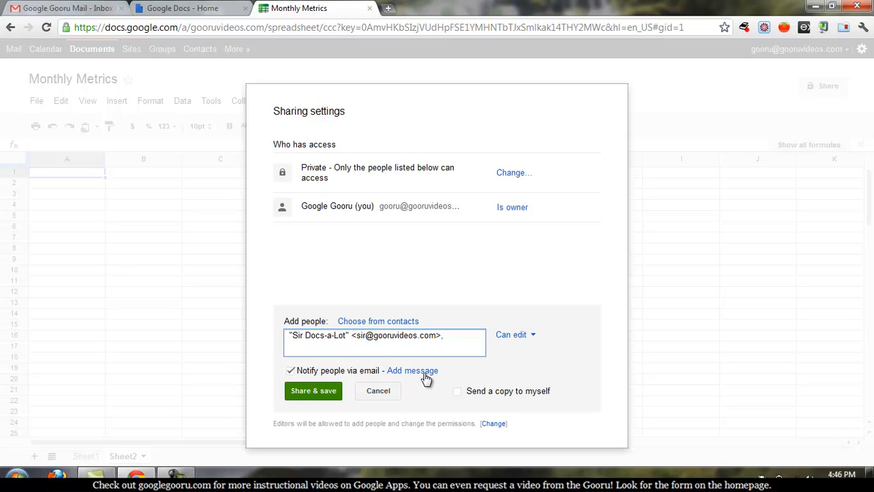
# Share with Sir Docs-a-Lot, adding a note about September Marketing Metrics.
pyautogui.click(413, 370)
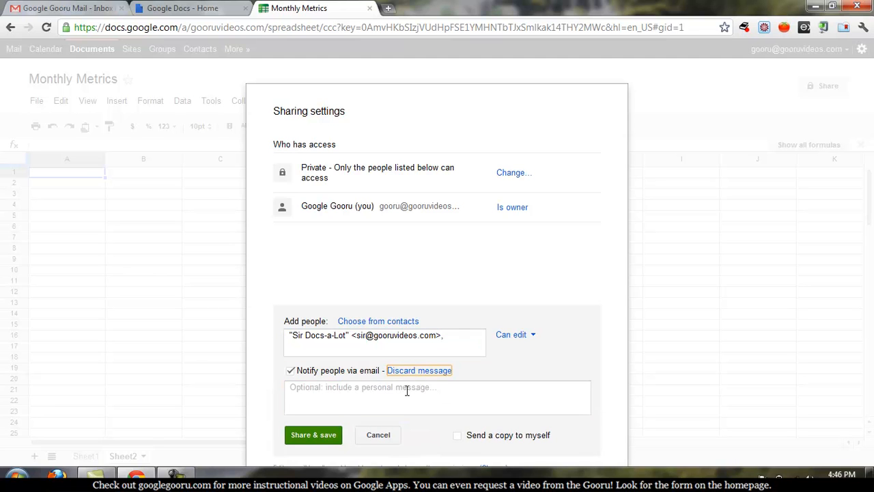
pyautogui.click(437, 398)
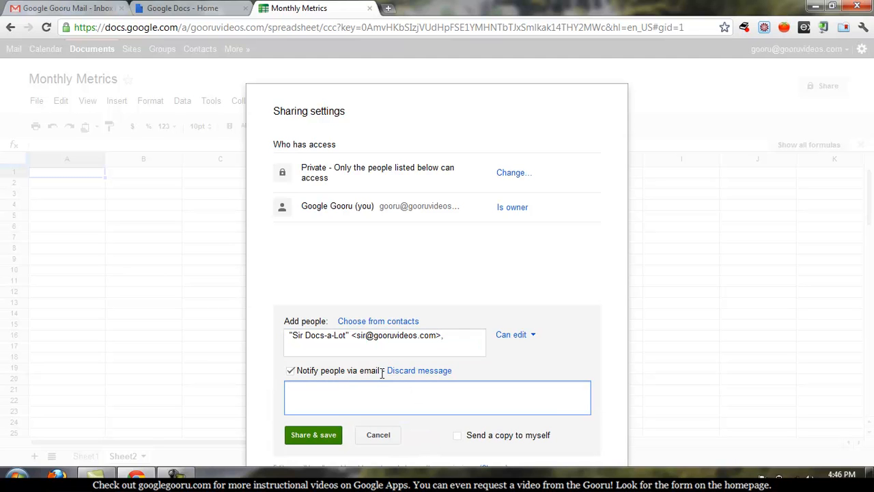
pyautogui.moveTo(514, 374)
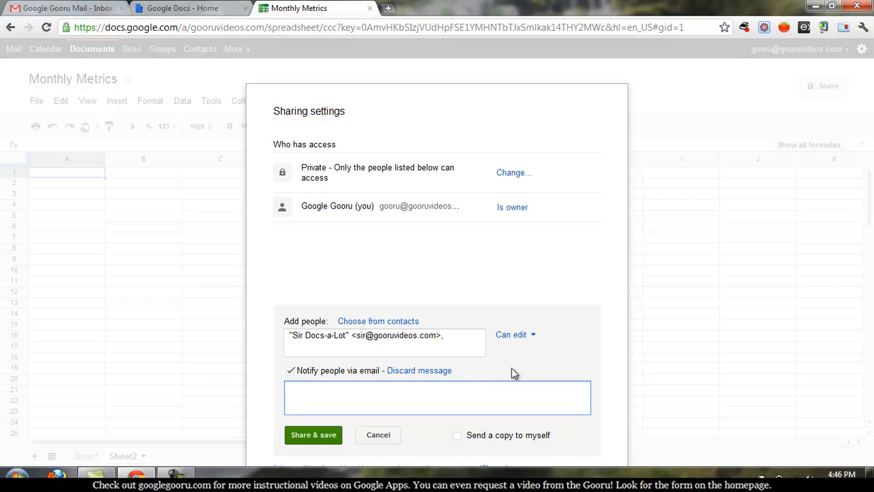
pyautogui.moveTo(545, 380)
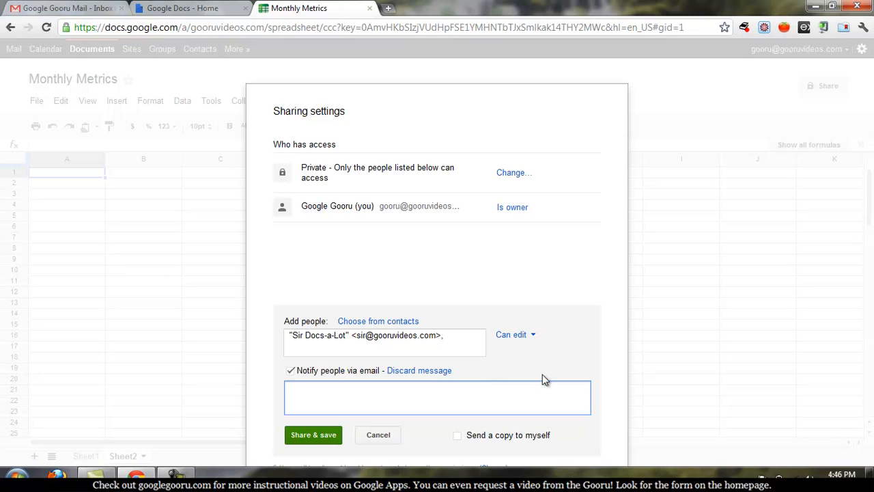
pyautogui.click(437, 396)
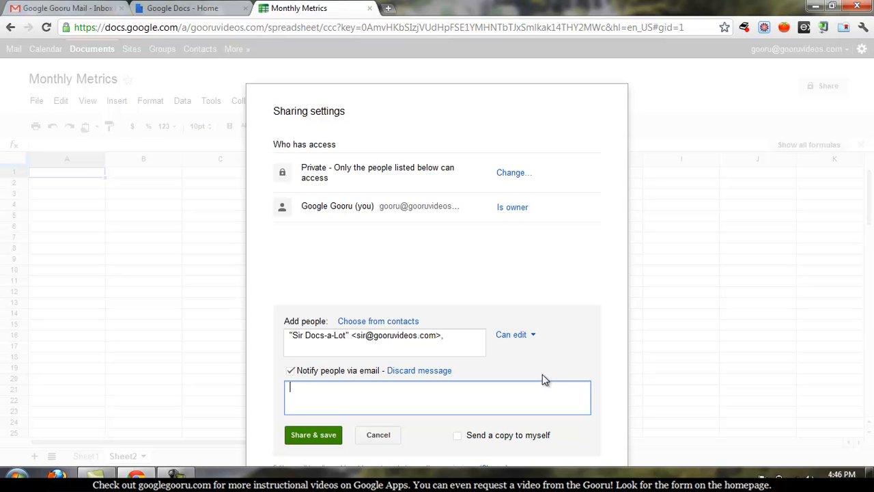
pyautogui.write('Sir')
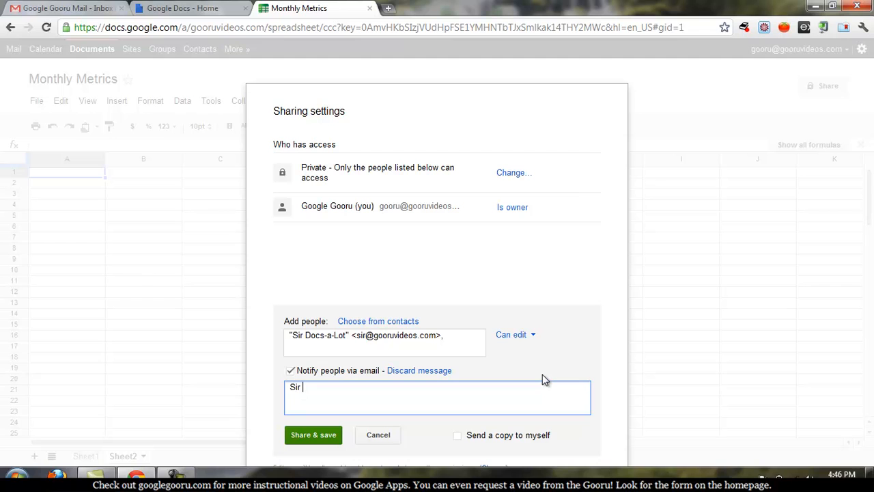
pyautogui.write('- This spreadsheet contains our M')
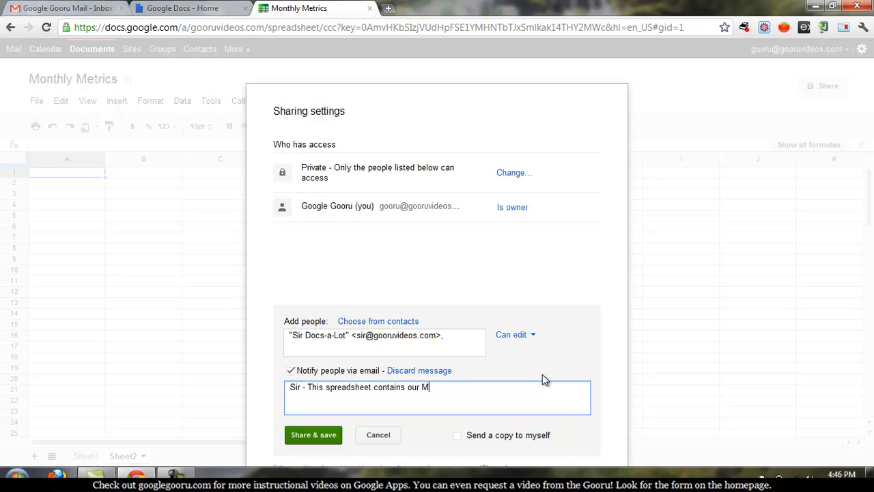
pyautogui.write('arketing Metrics f')
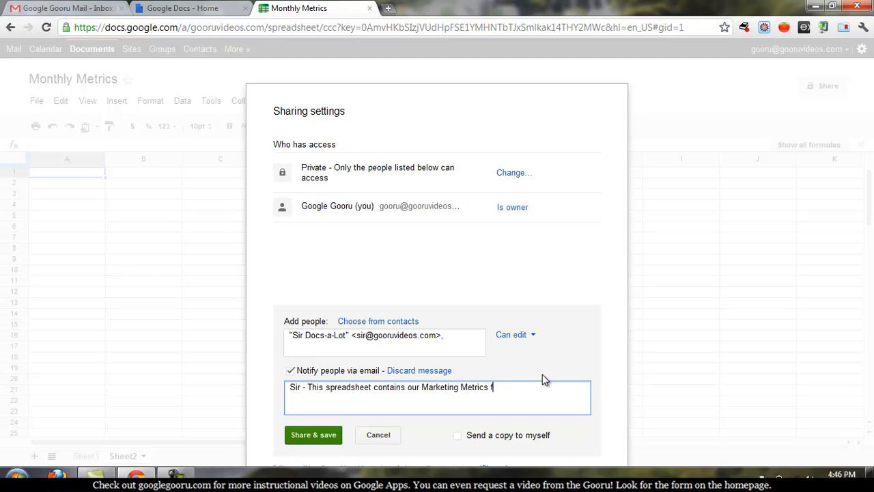
pyautogui.write('rom September. Please let me know if you have any questions. - Gooru')
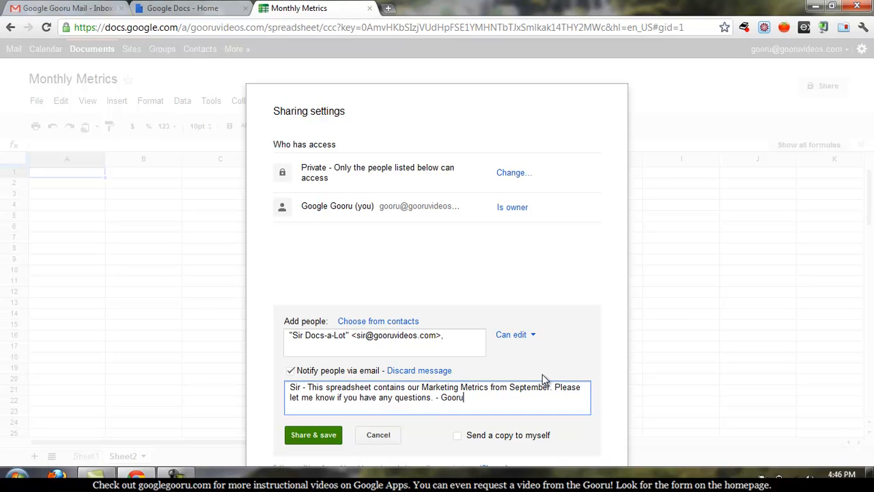
pyautogui.moveTo(545, 375)
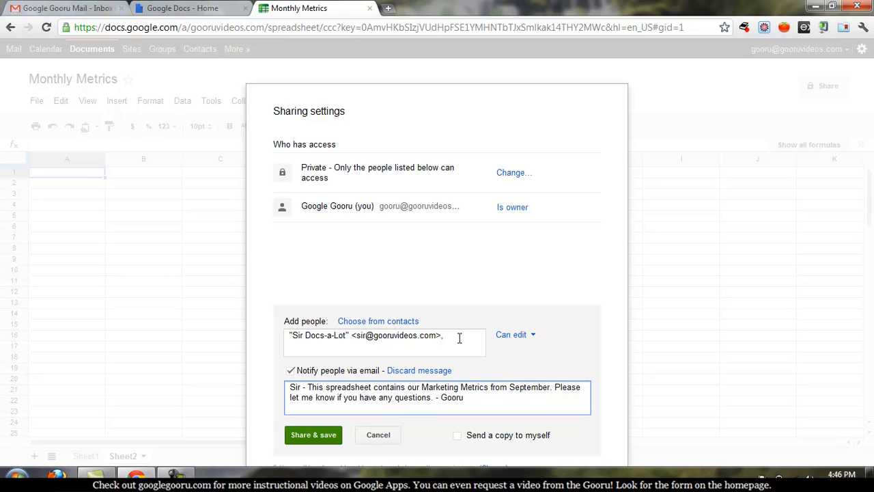
pyautogui.moveTo(459, 335)
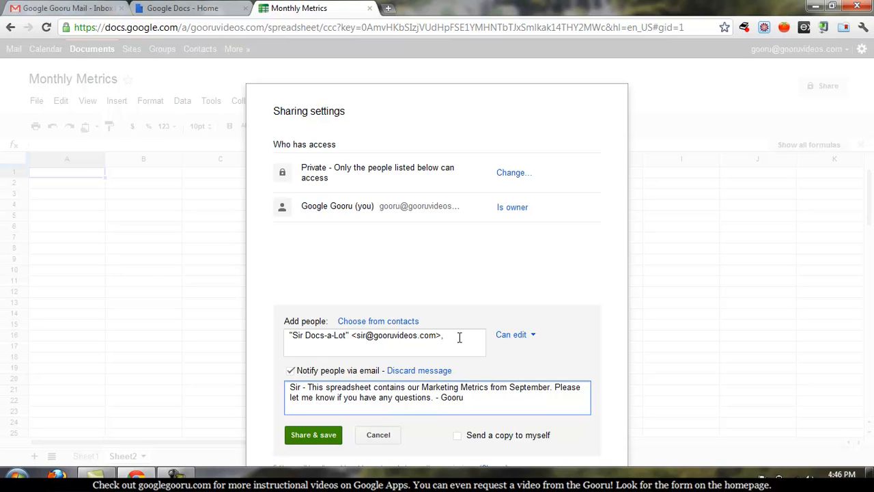
pyautogui.click(314, 435)
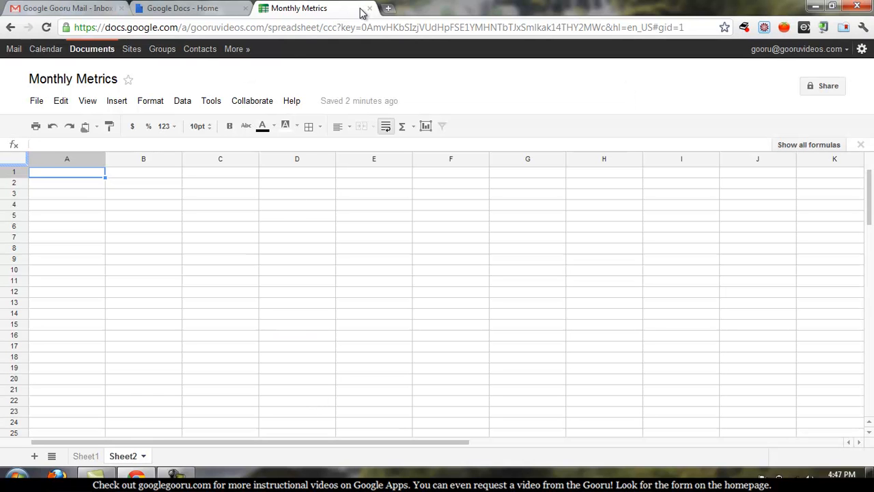
# Switch to the Google Docs - Home tab to see Monthly Metrics marked shared.
pyautogui.click(370, 8)
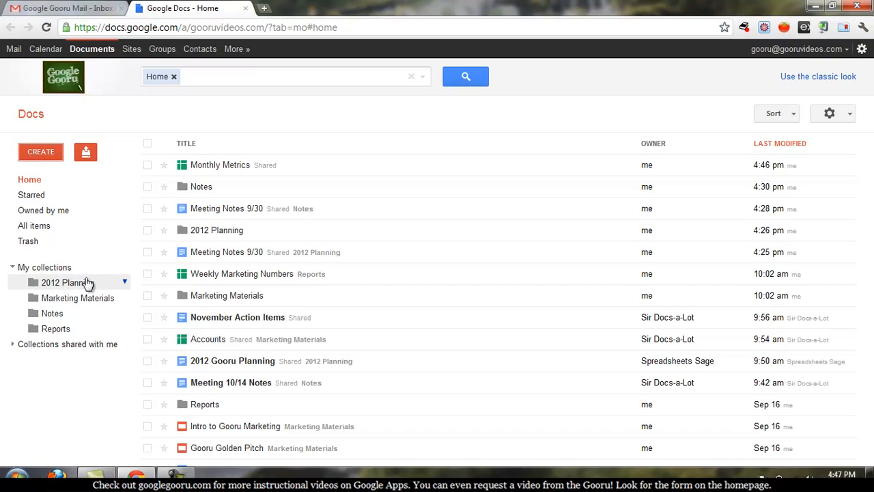
pyautogui.moveTo(77, 297)
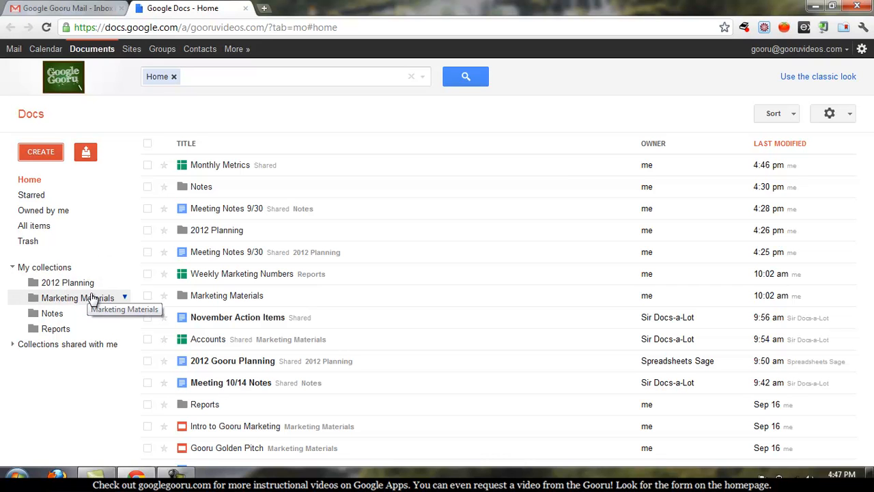
pyautogui.moveTo(69, 282)
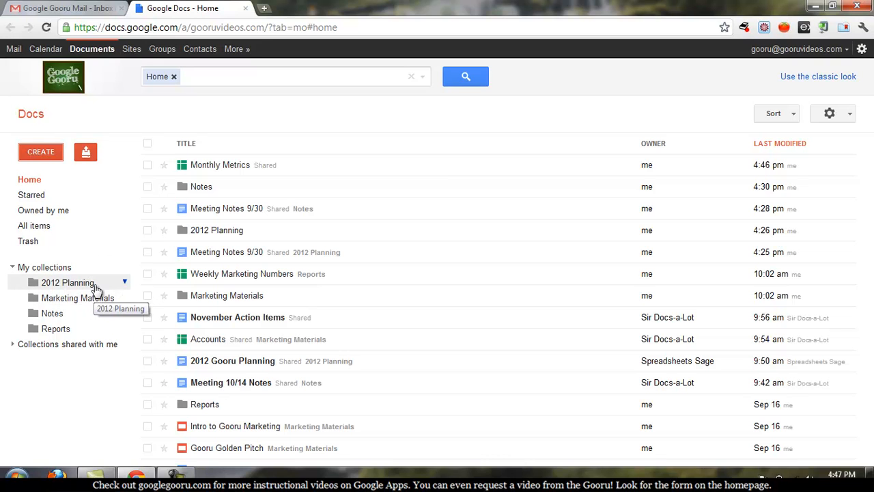
pyautogui.moveTo(56, 328)
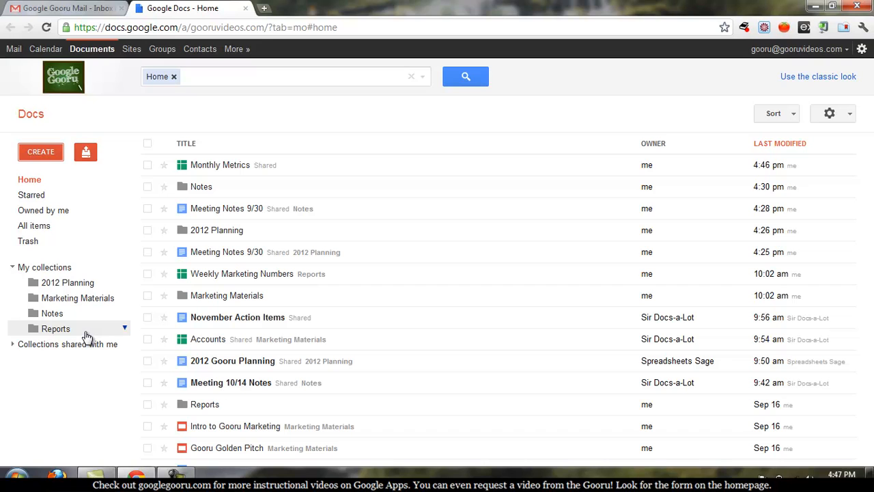
pyautogui.moveTo(287, 187)
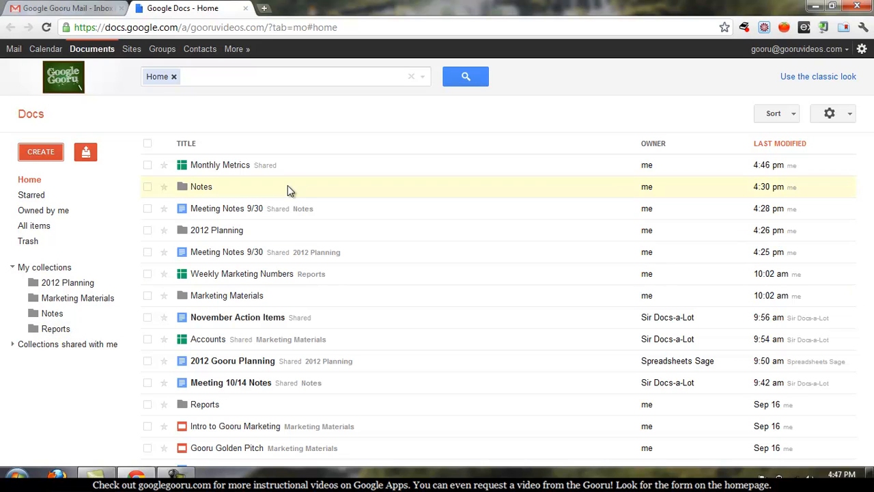